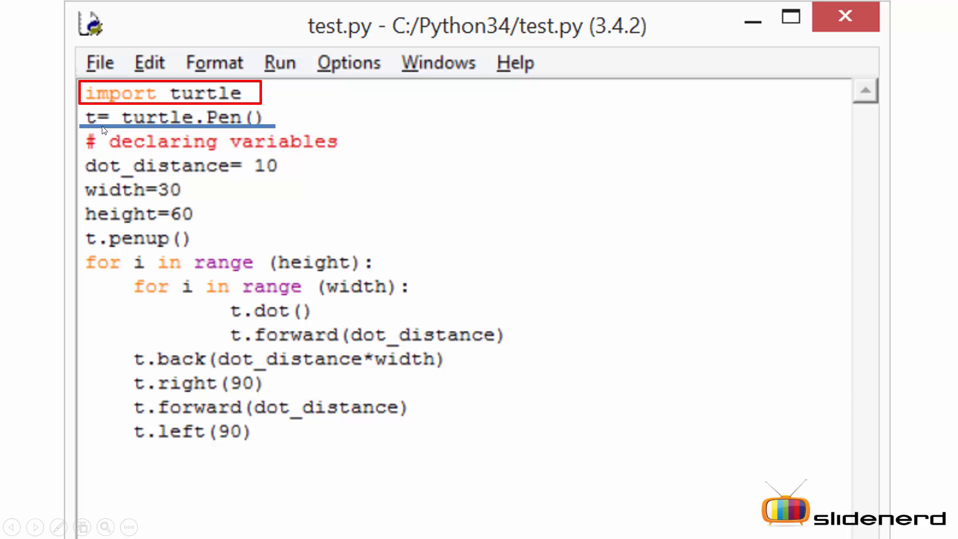
pyautogui.moveTo(145, 131)
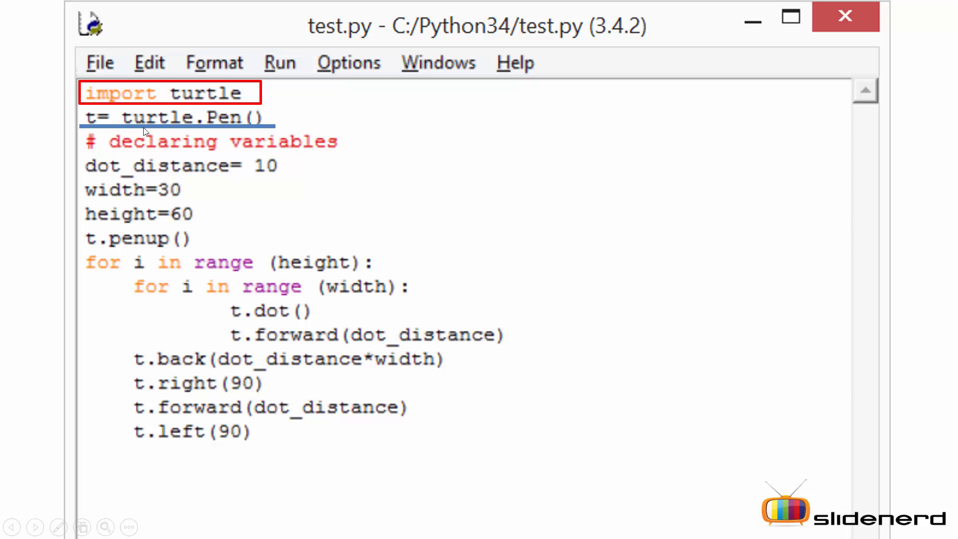
pyautogui.moveTo(223, 136)
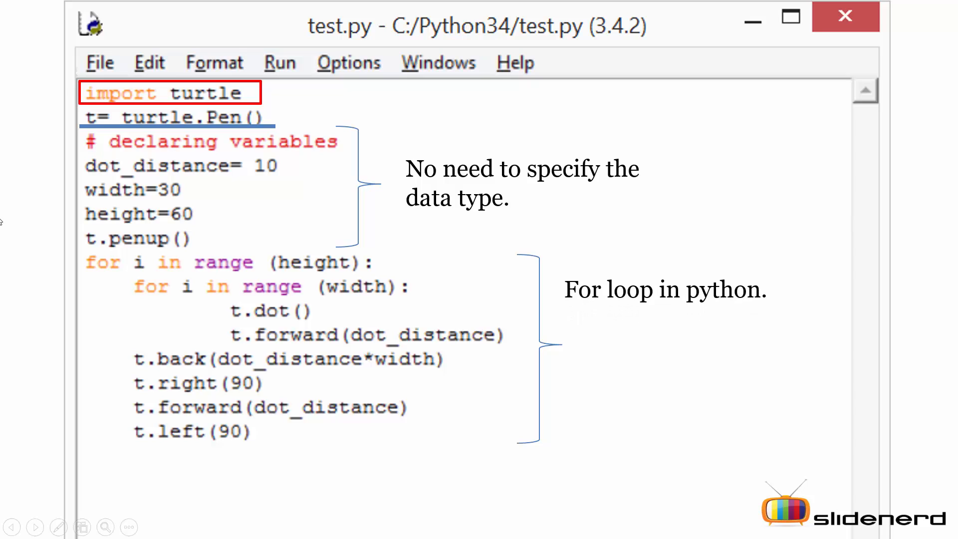
pyautogui.moveTo(108, 274)
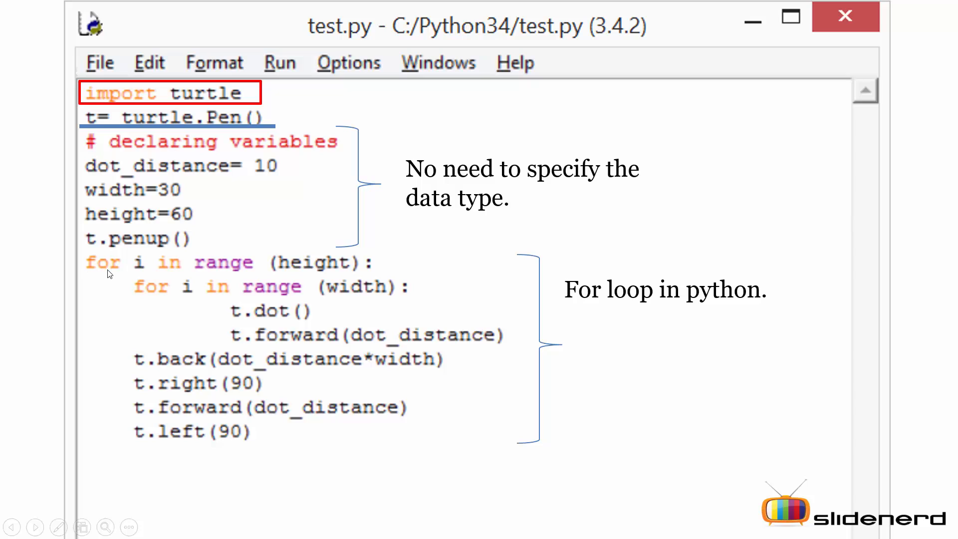
pyautogui.moveTo(232, 275)
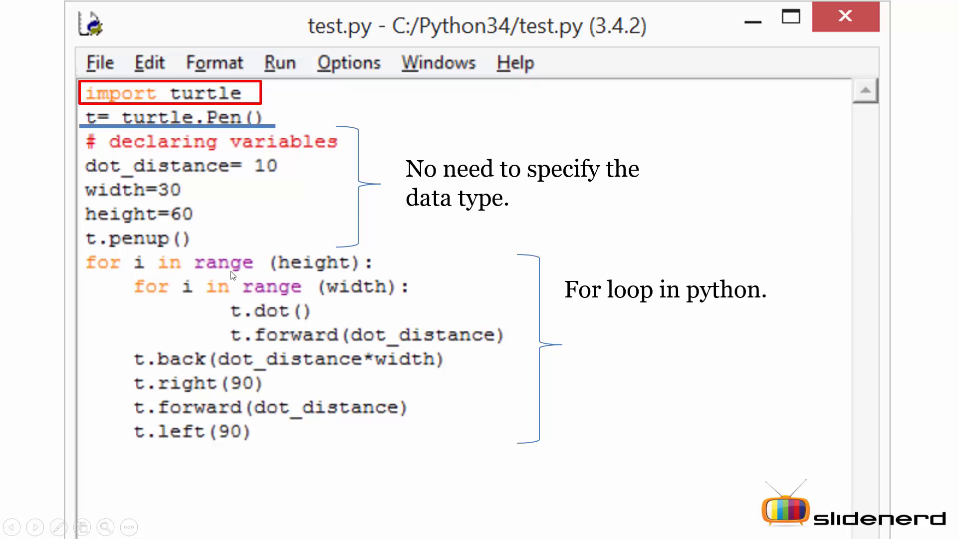
pyautogui.moveTo(300, 276)
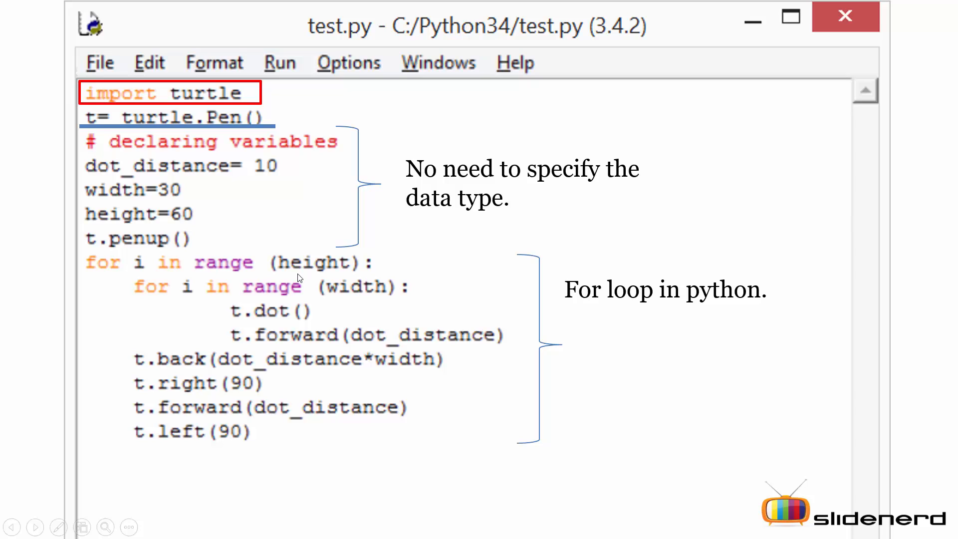
pyautogui.moveTo(163, 226)
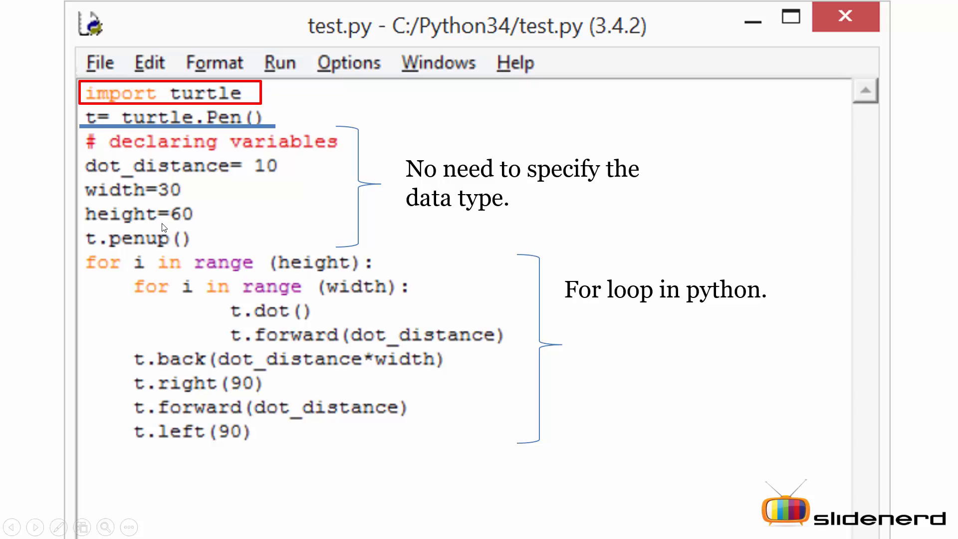
pyautogui.moveTo(183, 278)
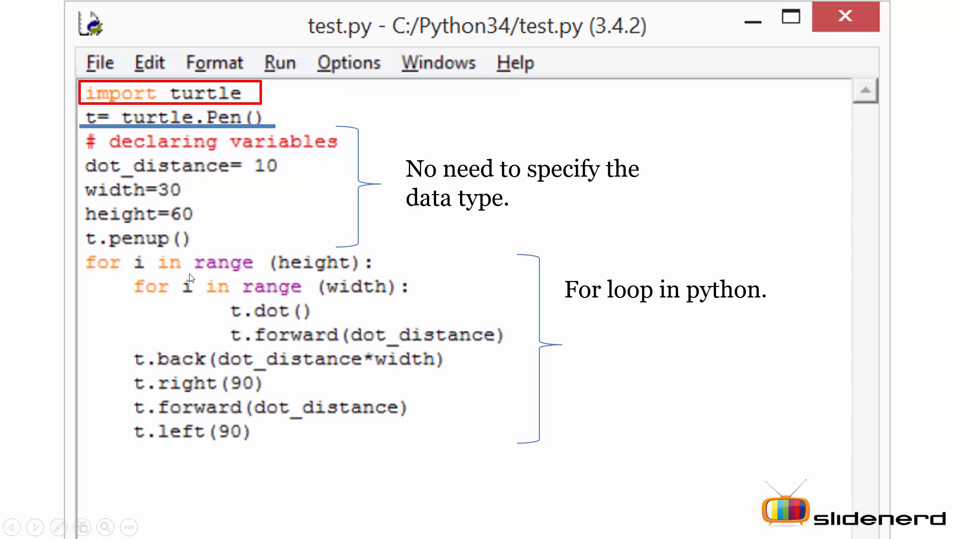
pyautogui.moveTo(199, 277)
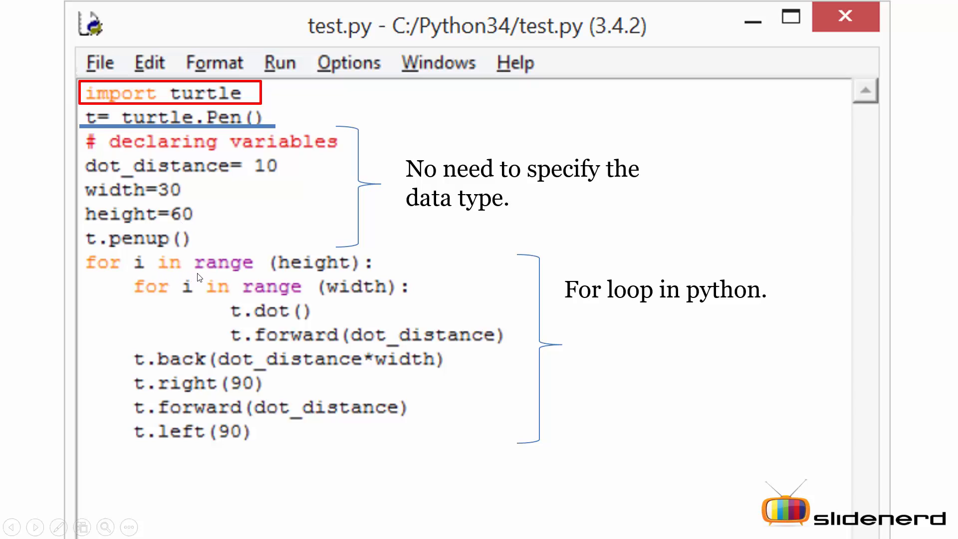
pyautogui.moveTo(199, 295)
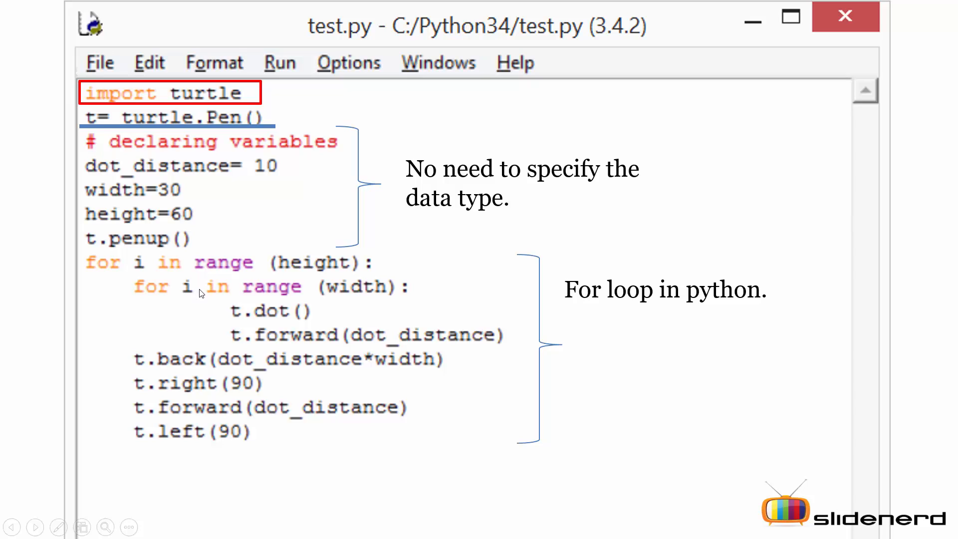
pyautogui.moveTo(256, 335)
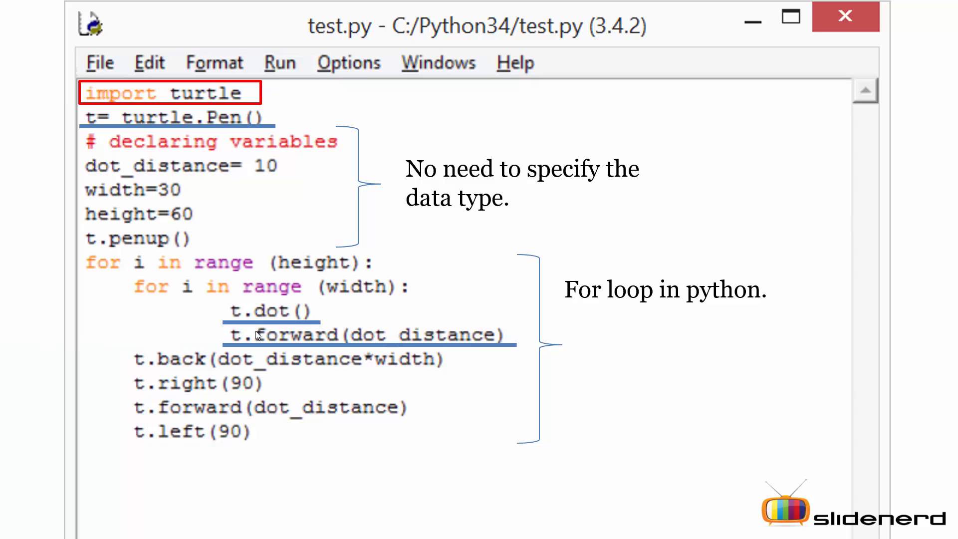
pyautogui.moveTo(417, 381)
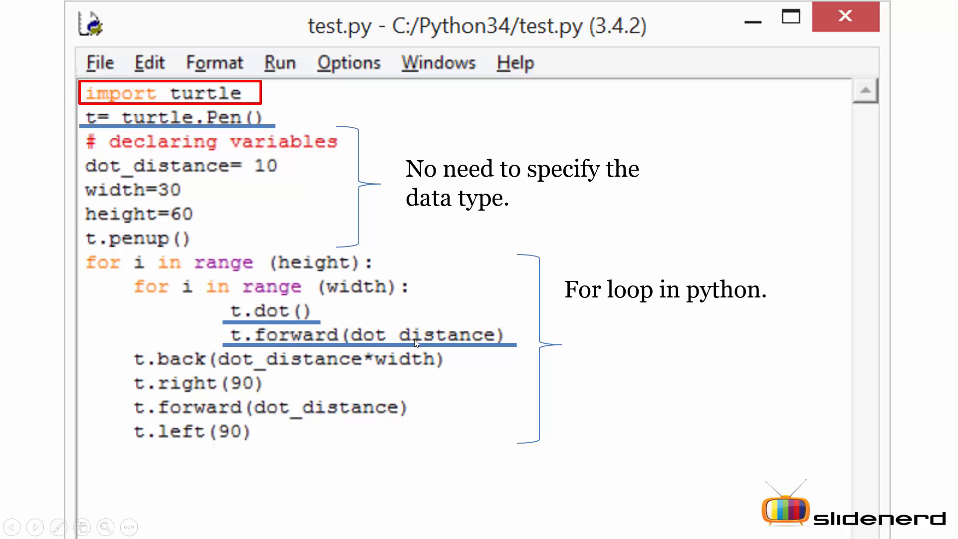
pyautogui.moveTo(336, 334)
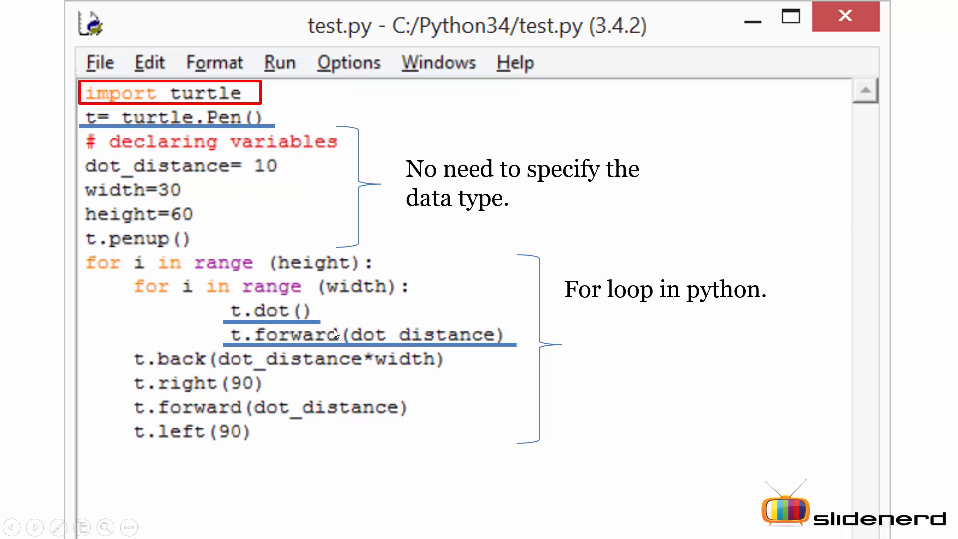
pyautogui.moveTo(278, 322)
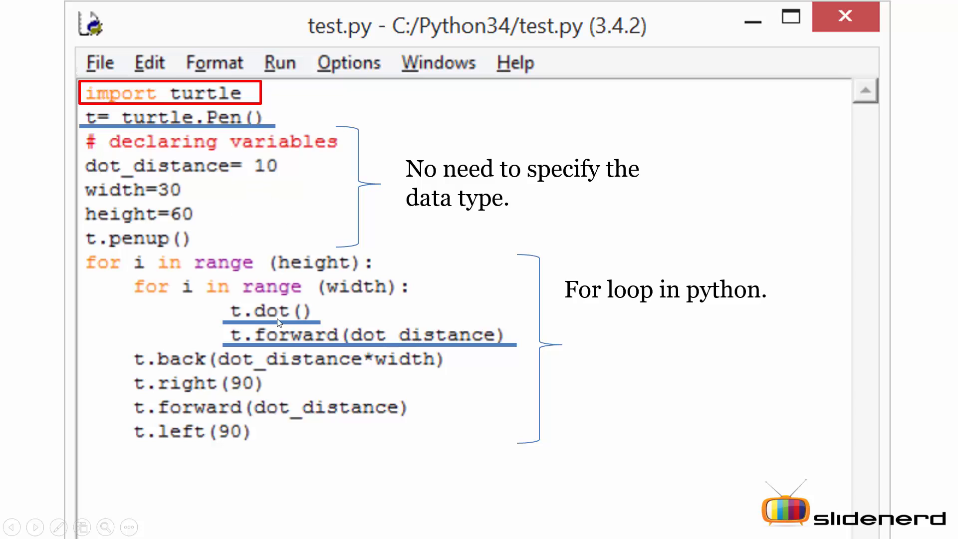
pyautogui.moveTo(310, 349)
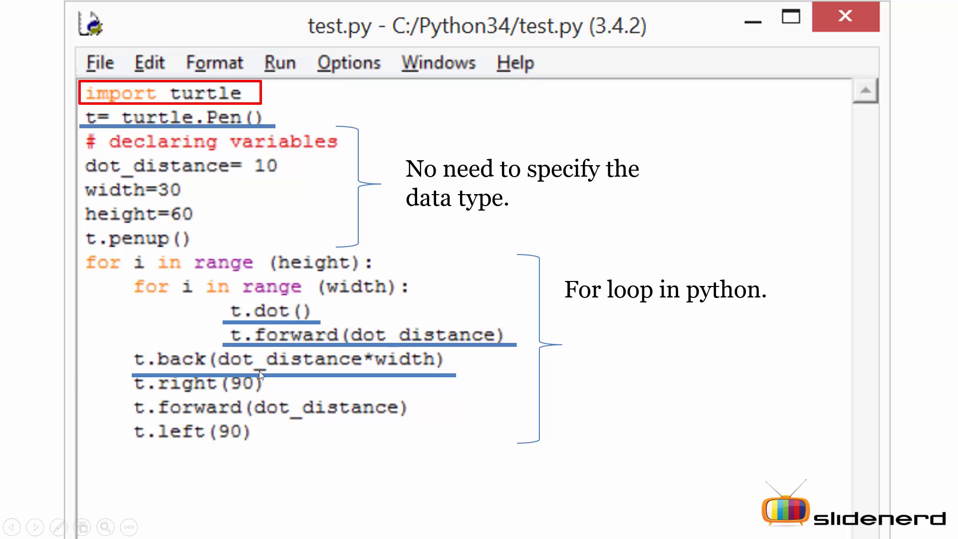
pyautogui.moveTo(277, 371)
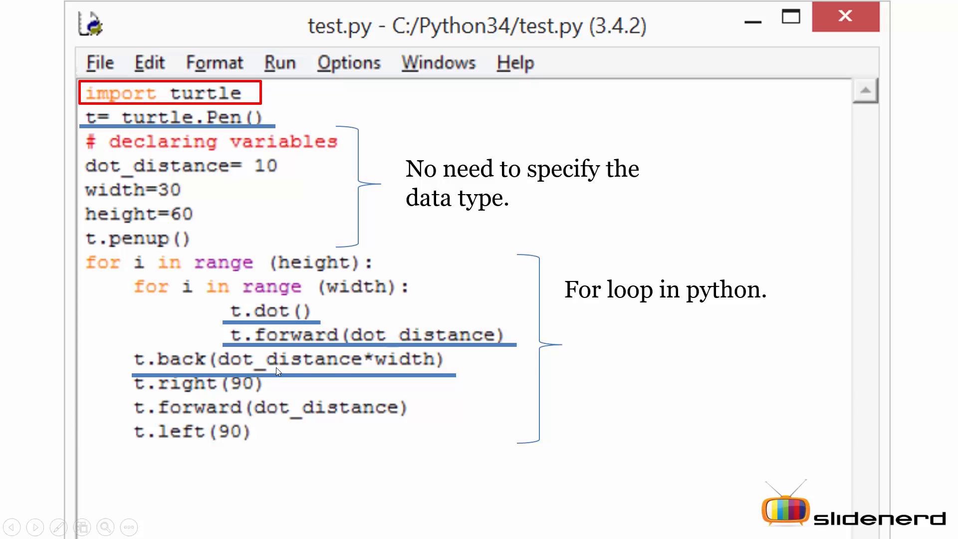
pyautogui.moveTo(206, 264)
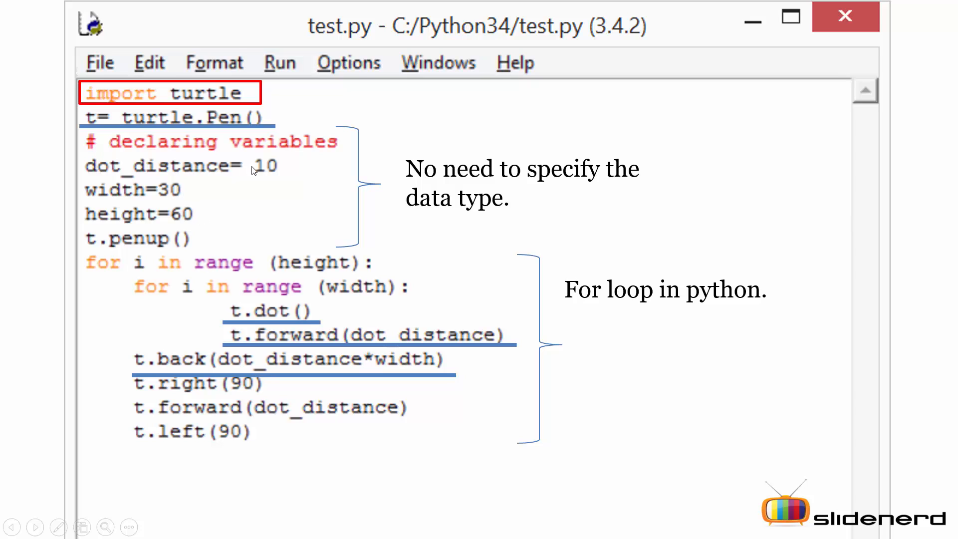
pyautogui.moveTo(212, 180)
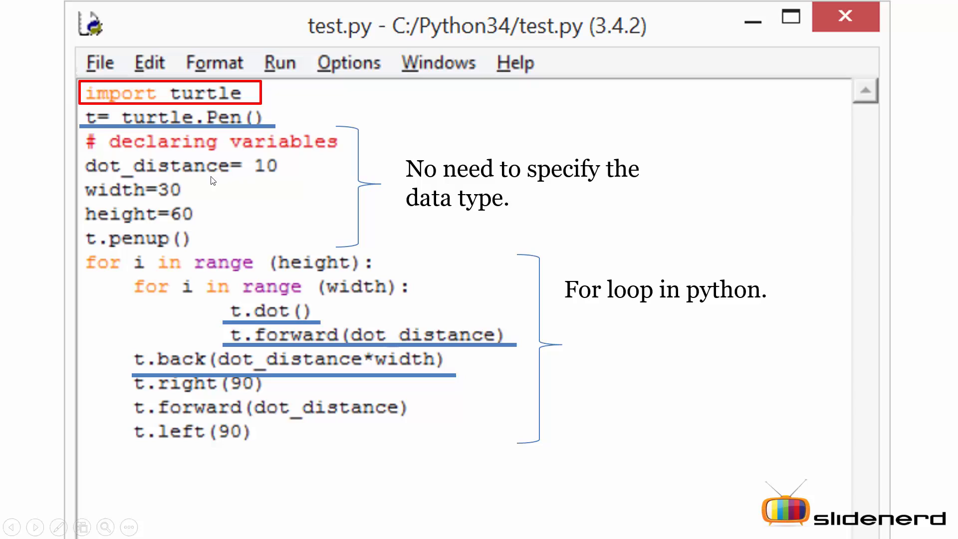
pyautogui.moveTo(175, 200)
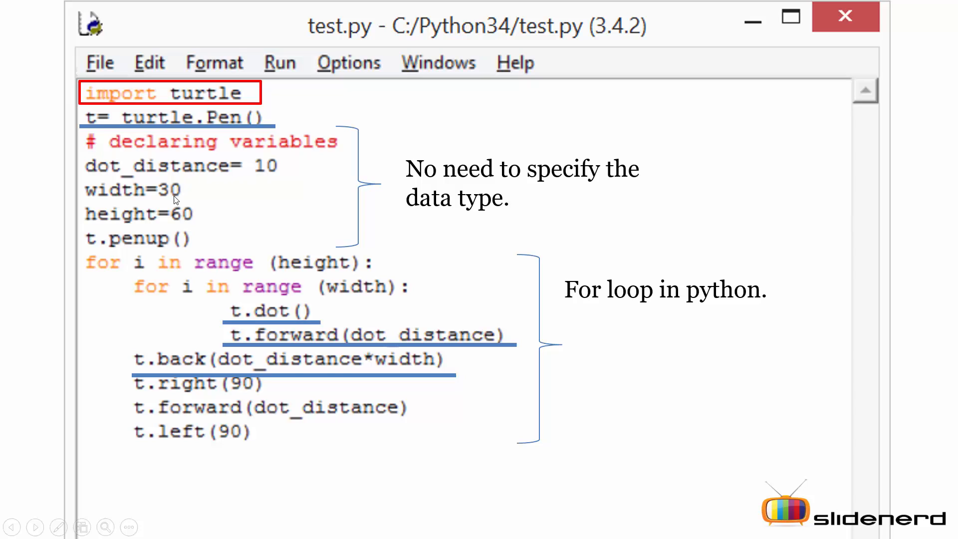
pyautogui.moveTo(273, 370)
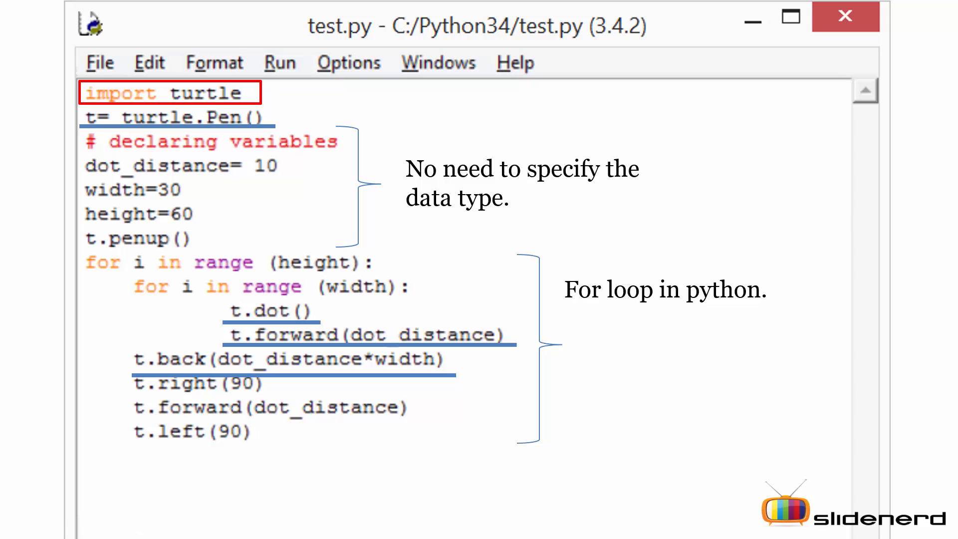
pyautogui.moveTo(181, 392)
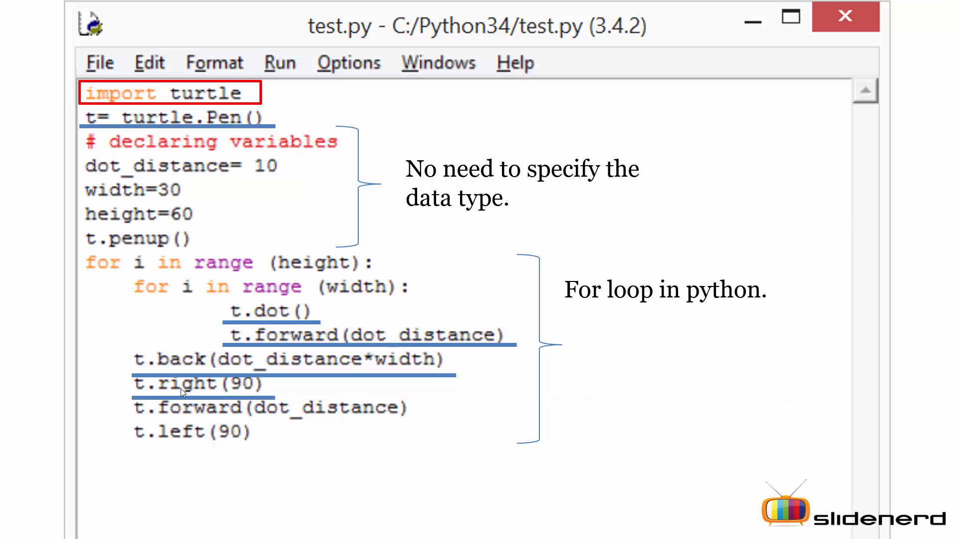
pyautogui.moveTo(237, 394)
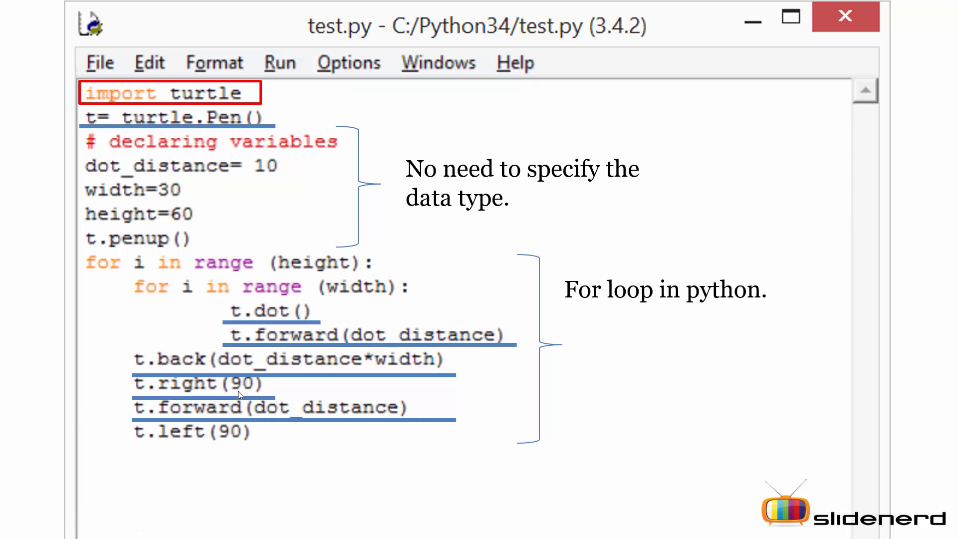
pyautogui.moveTo(273, 417)
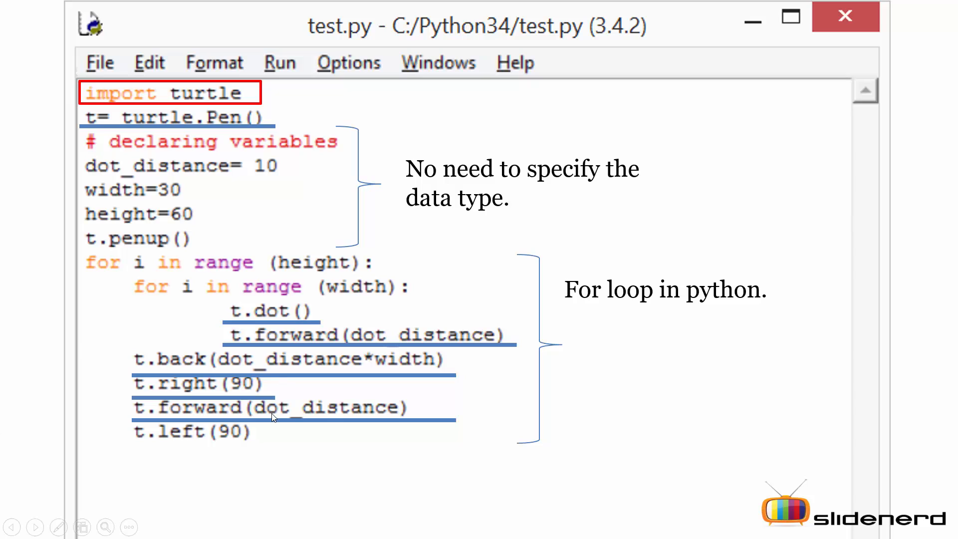
pyautogui.moveTo(300, 419)
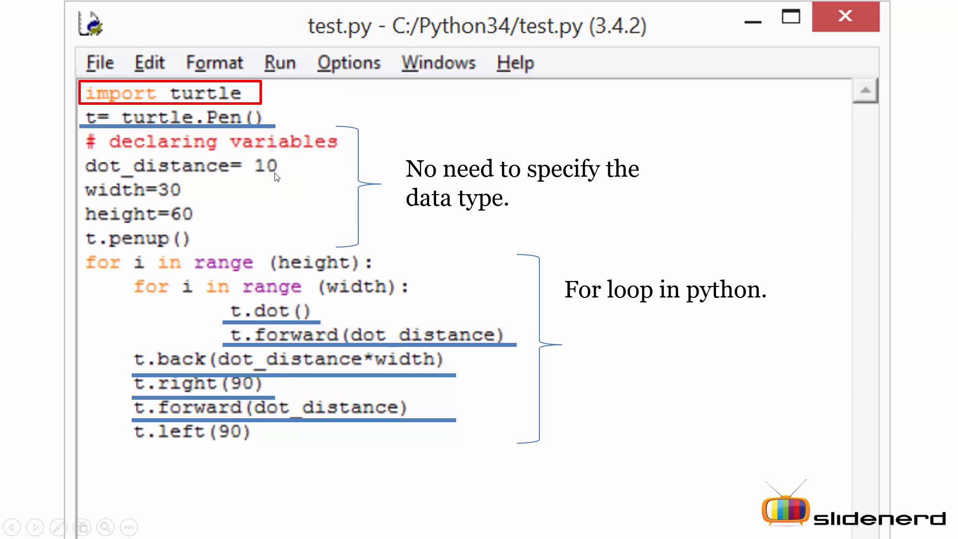
pyautogui.moveTo(269, 405)
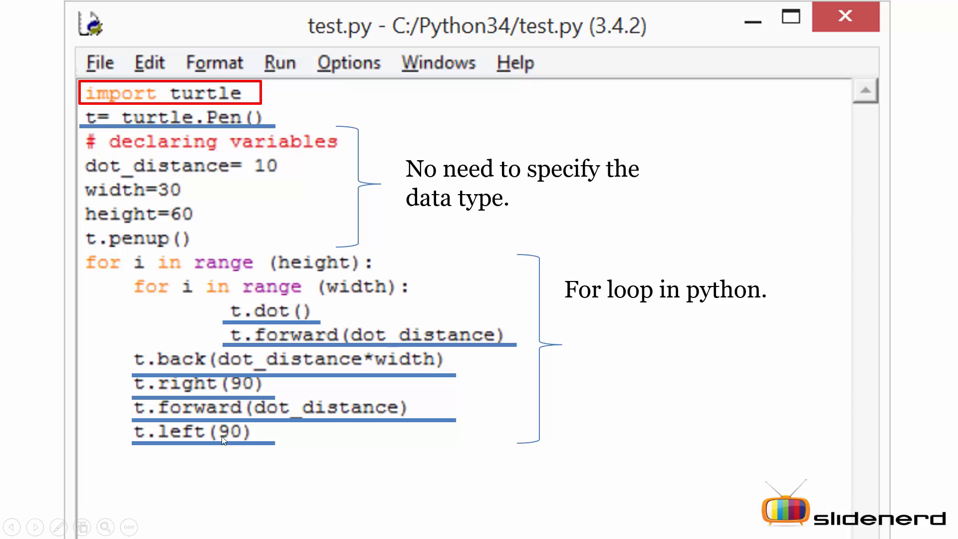
pyautogui.moveTo(225, 441)
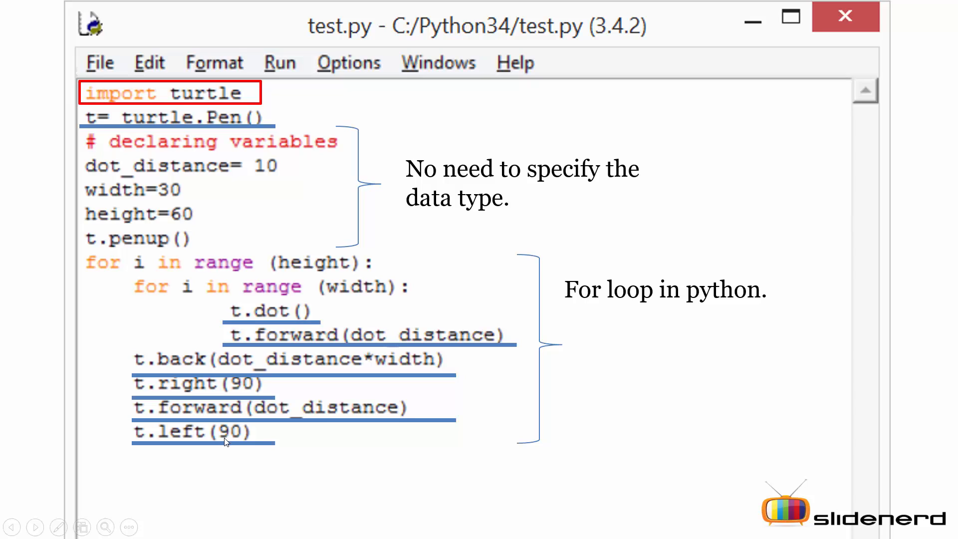
pyautogui.moveTo(226, 452)
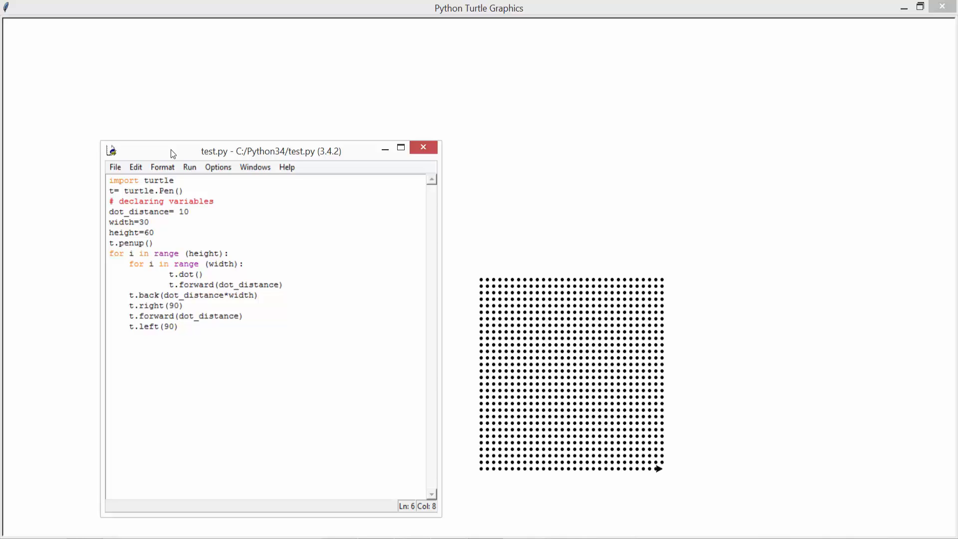
# Run the turtle script, entering 60, to draw the grid of black dots.
pyautogui.click(146, 233)
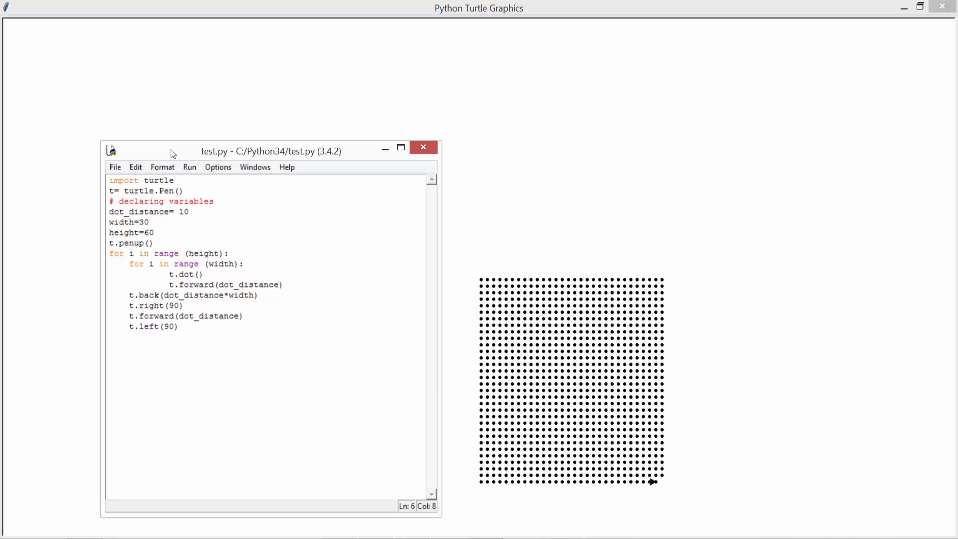
pyautogui.click(146, 232)
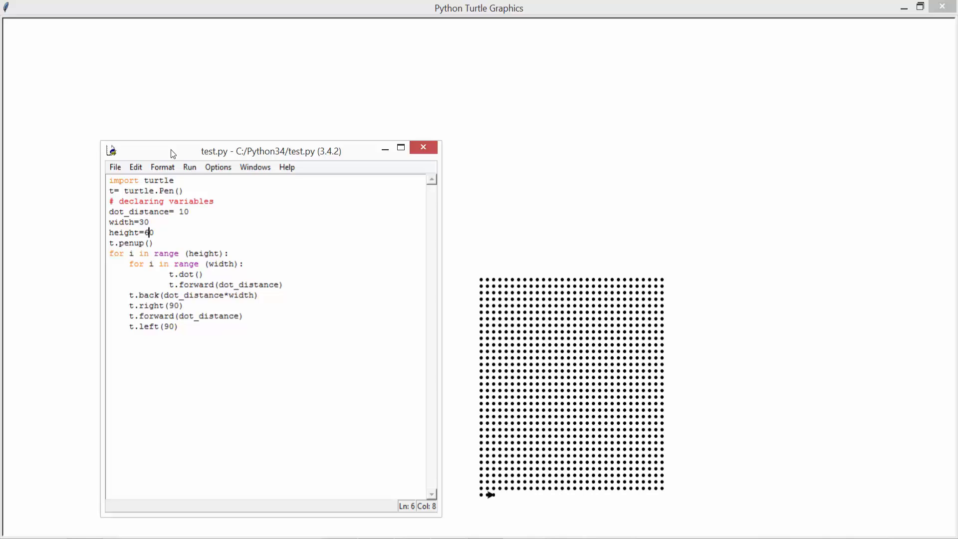
pyautogui.write('60')
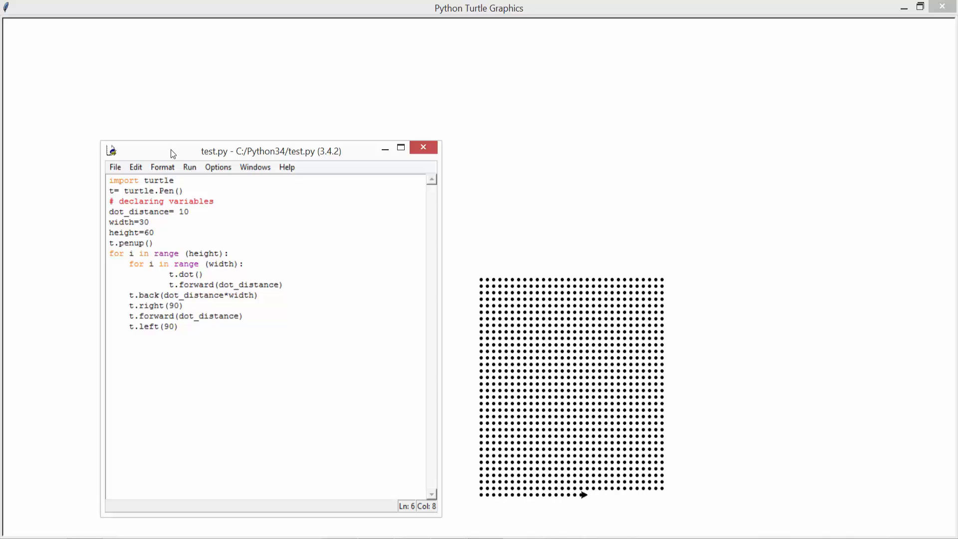